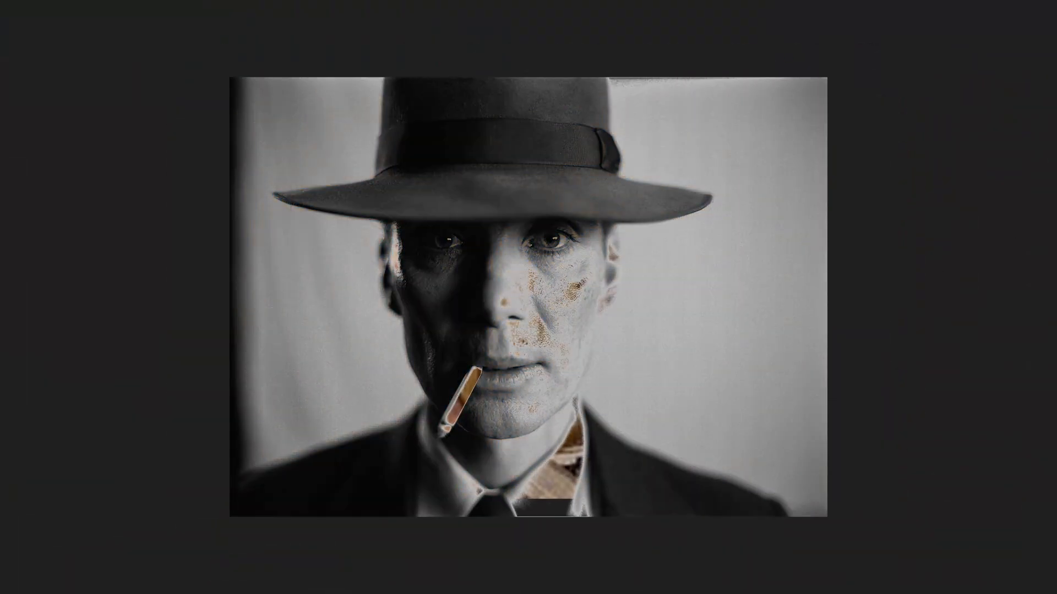
- Start a new Vivado project from the Quick Start page
click(528, 297)
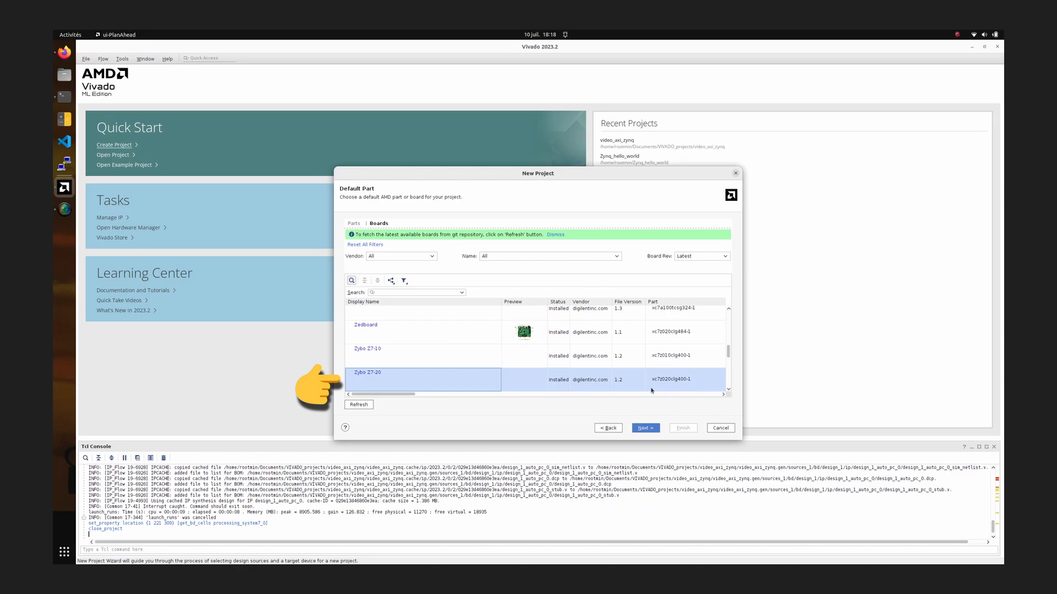
- Confirm the Zybo Z7-20 board for project_video_zynq and start the design_course block design
click(643, 429)
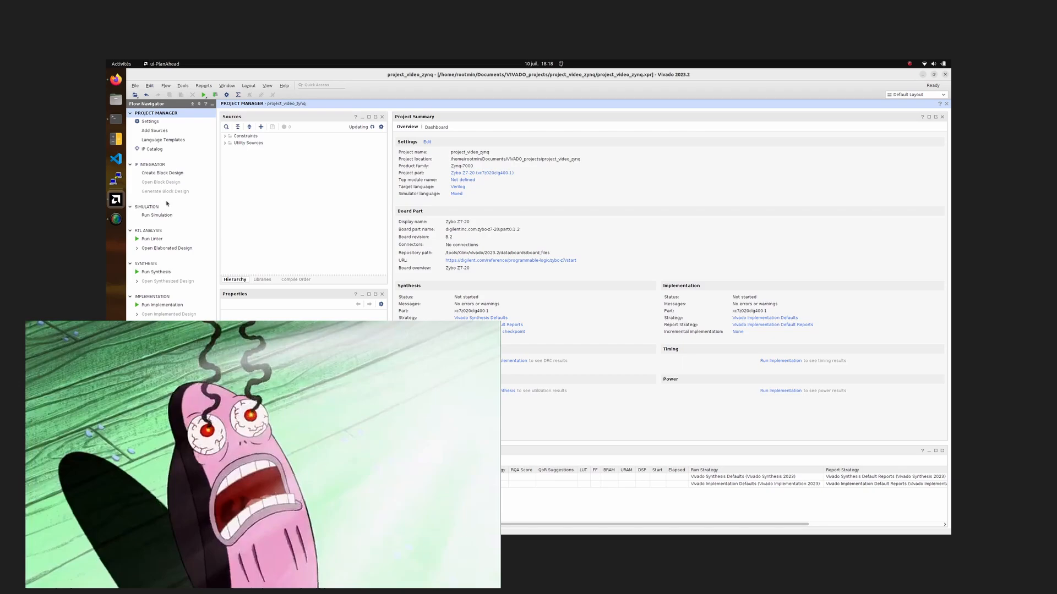
click(163, 172)
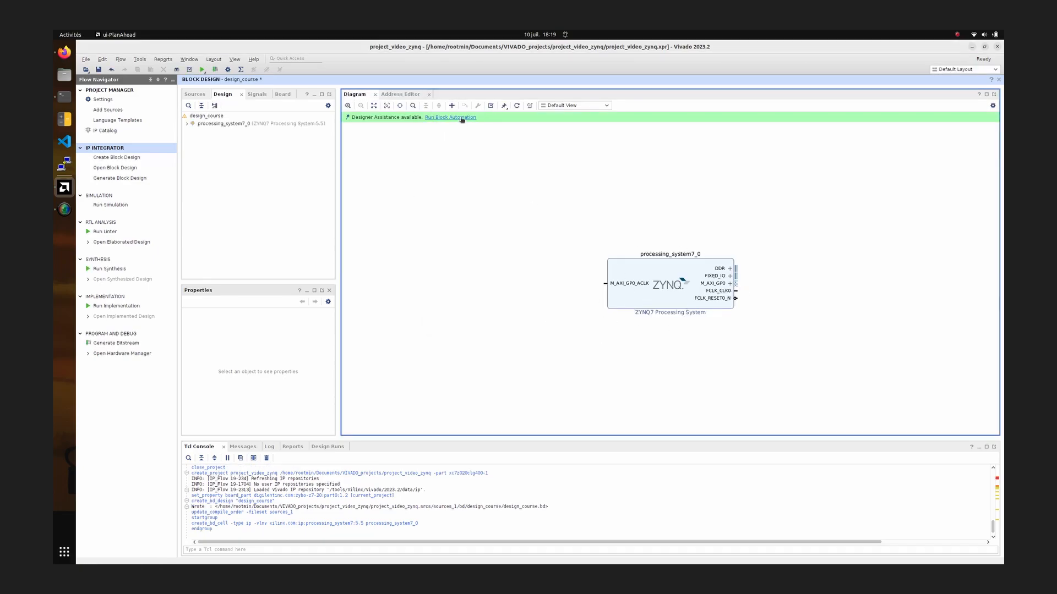
- Run block automation on the ZYNQ7 Processing System, applying the Zybo Z7-20 board preset
click(450, 117)
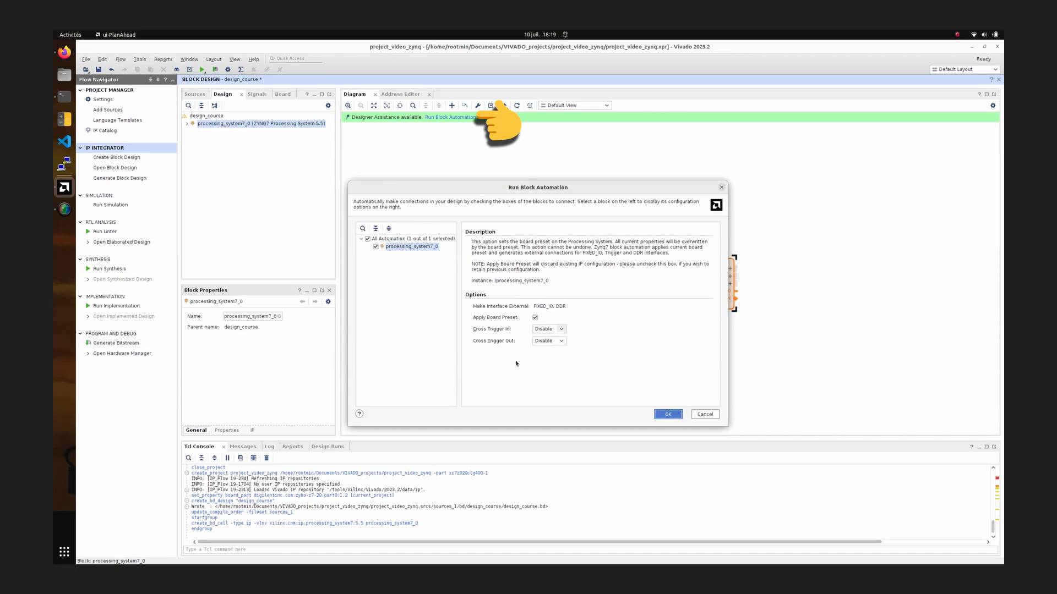
click(667, 414)
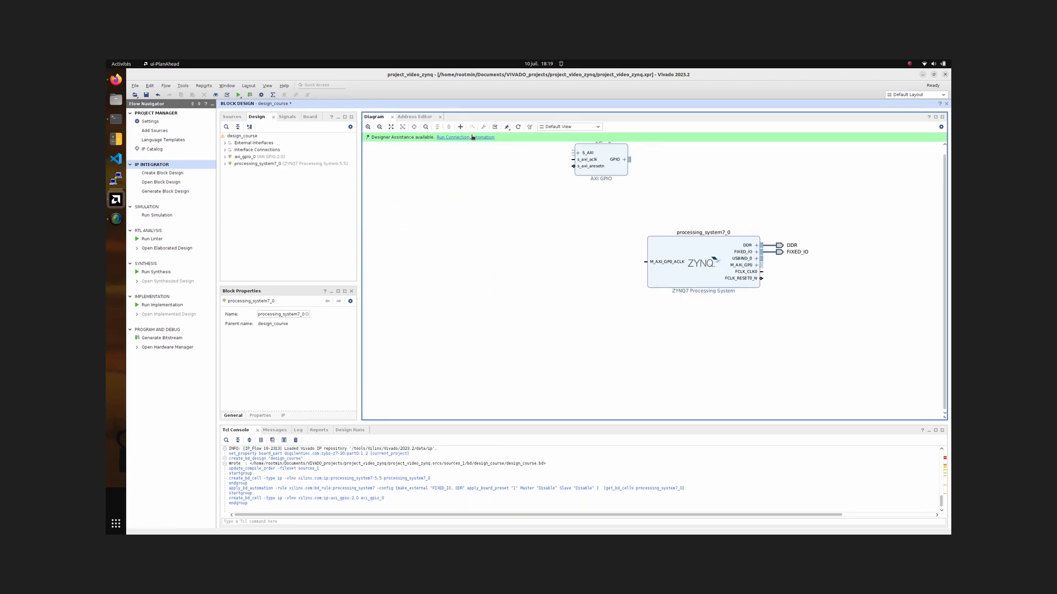
- Run connection automation to wire the AXI GPIO's GPIO and S_AXI interfaces
click(465, 138)
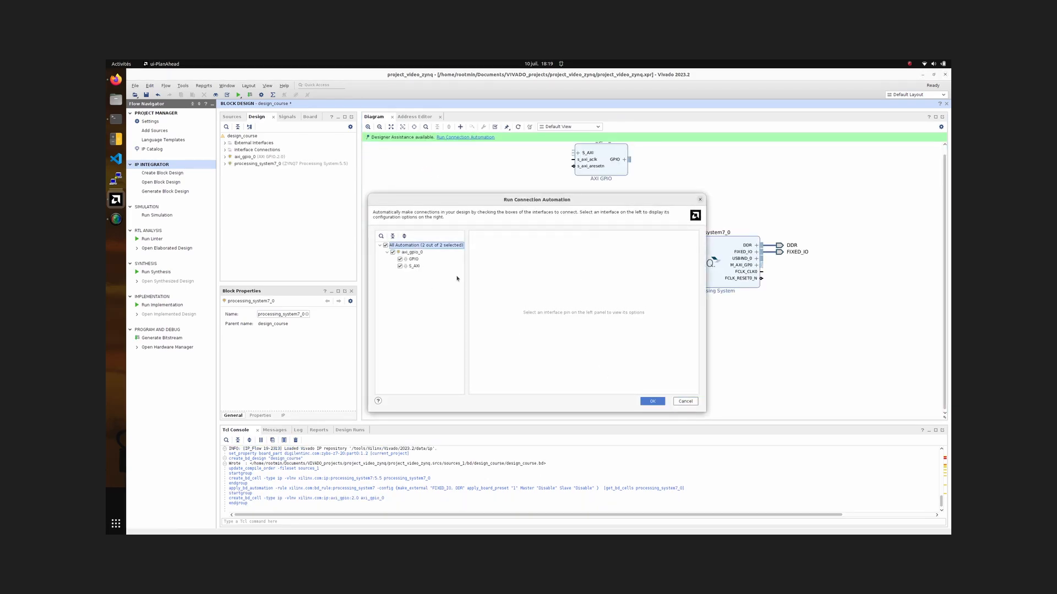
click(651, 401)
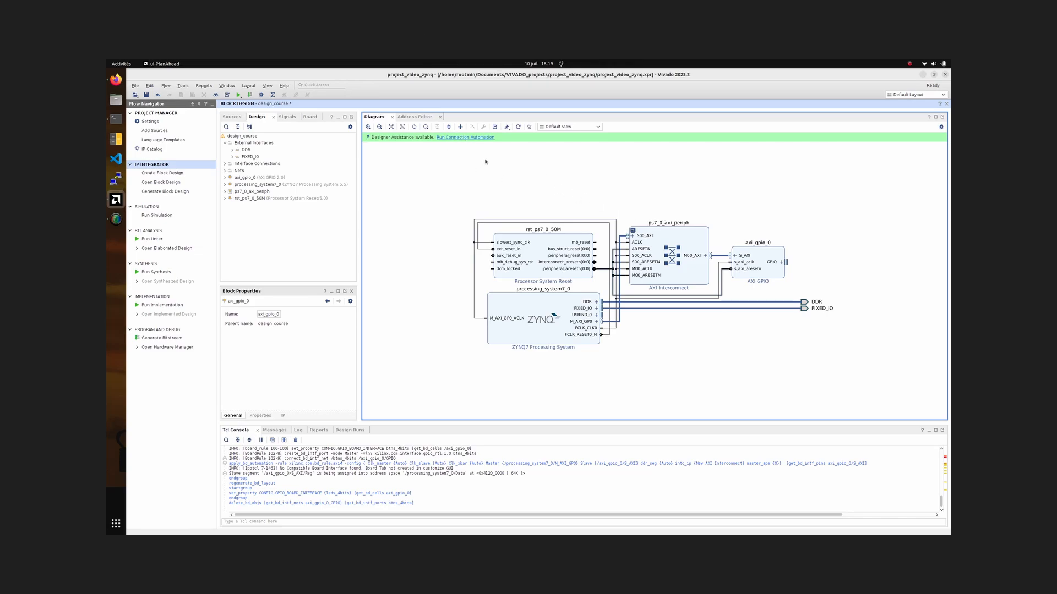
click(465, 137)
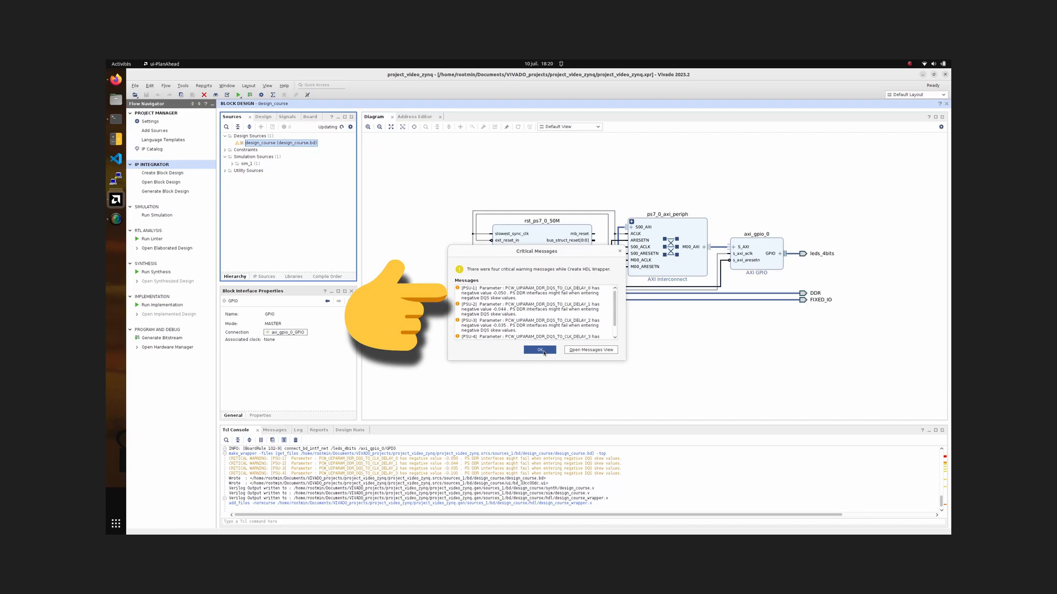
- Dismiss the wrapper's critical warnings and bring up the design_course.bd context menu
click(538, 350)
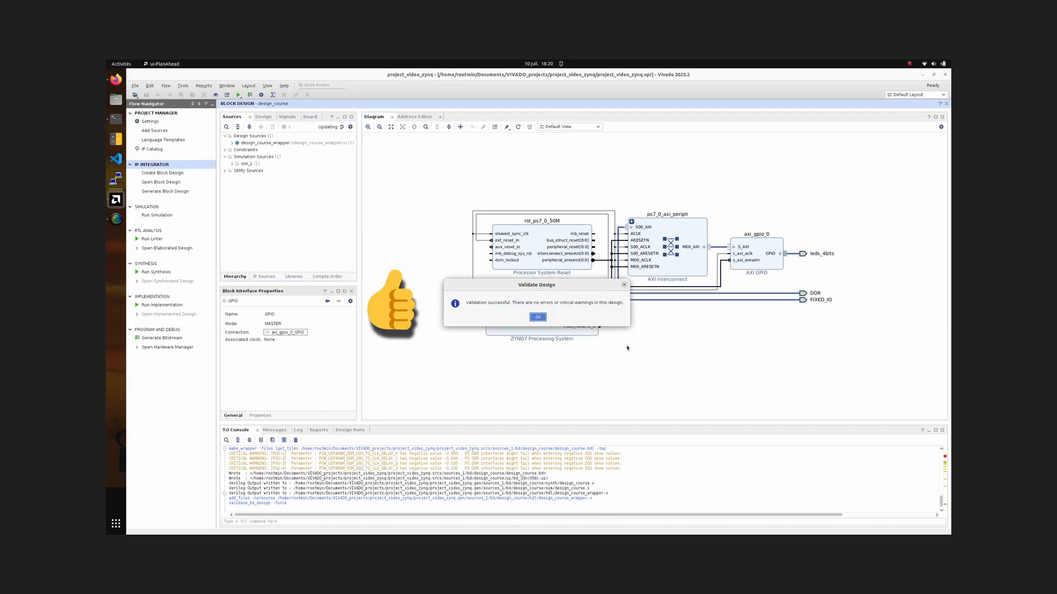
right_click(270, 175)
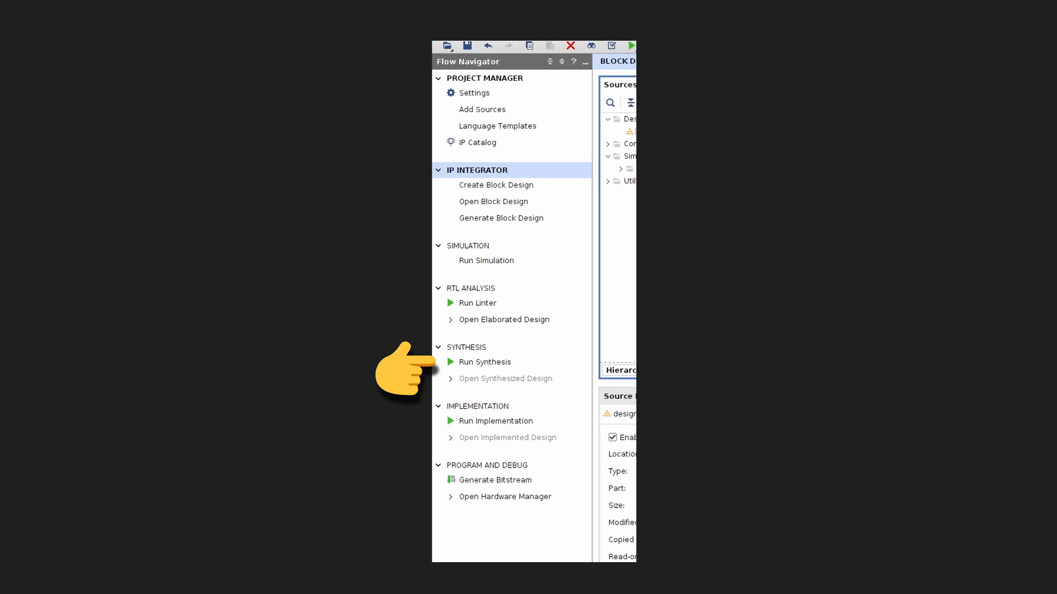
mouse_move(444, 421)
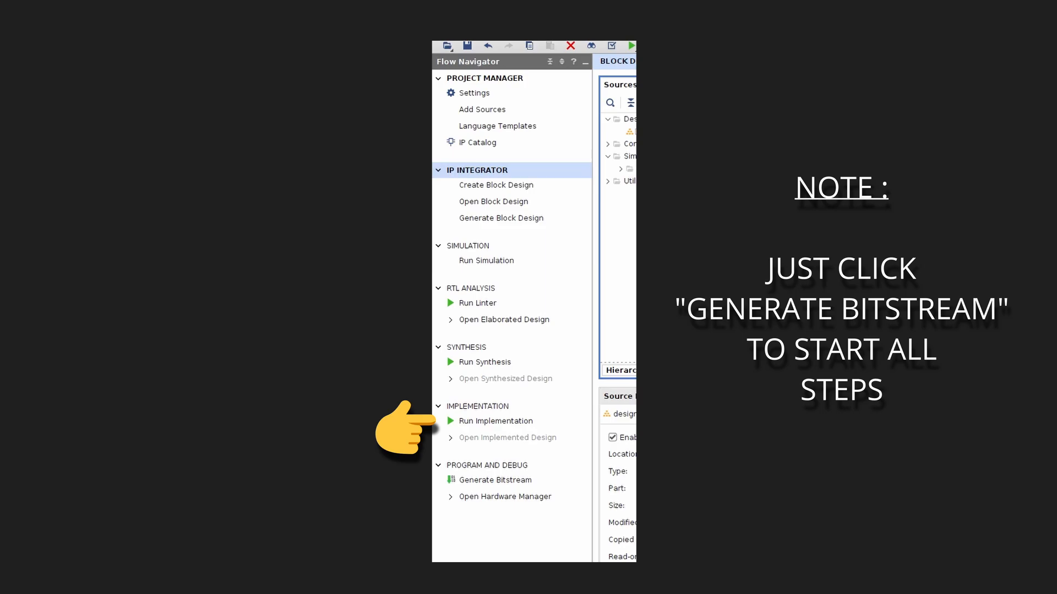
- Launch implementation of the design_course wrapper on the way to the bitstream
click(495, 480)
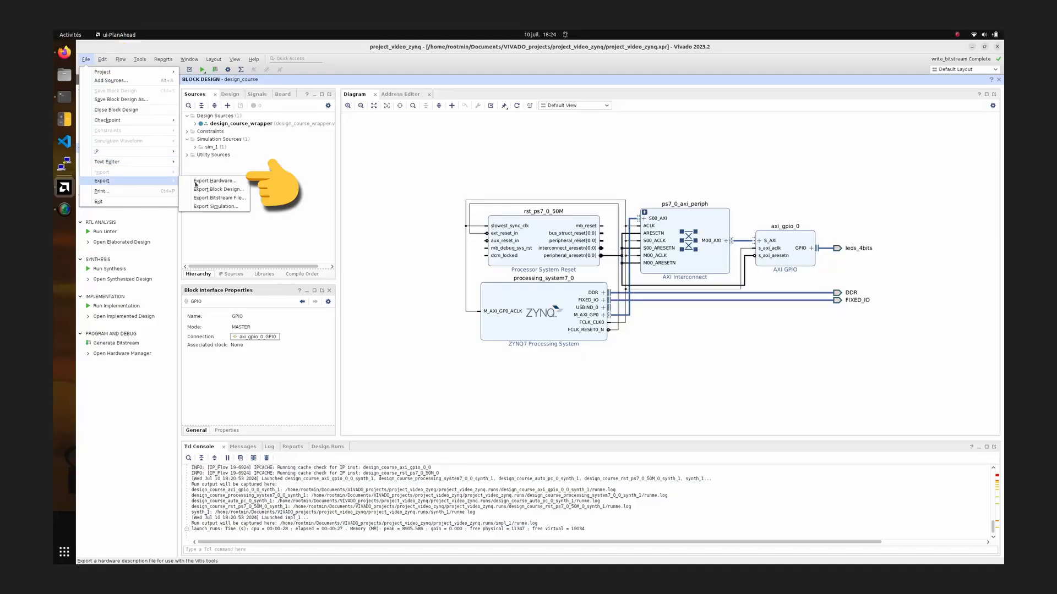
- Export the hardware, including the bitstream, for use in Vitis
click(215, 180)
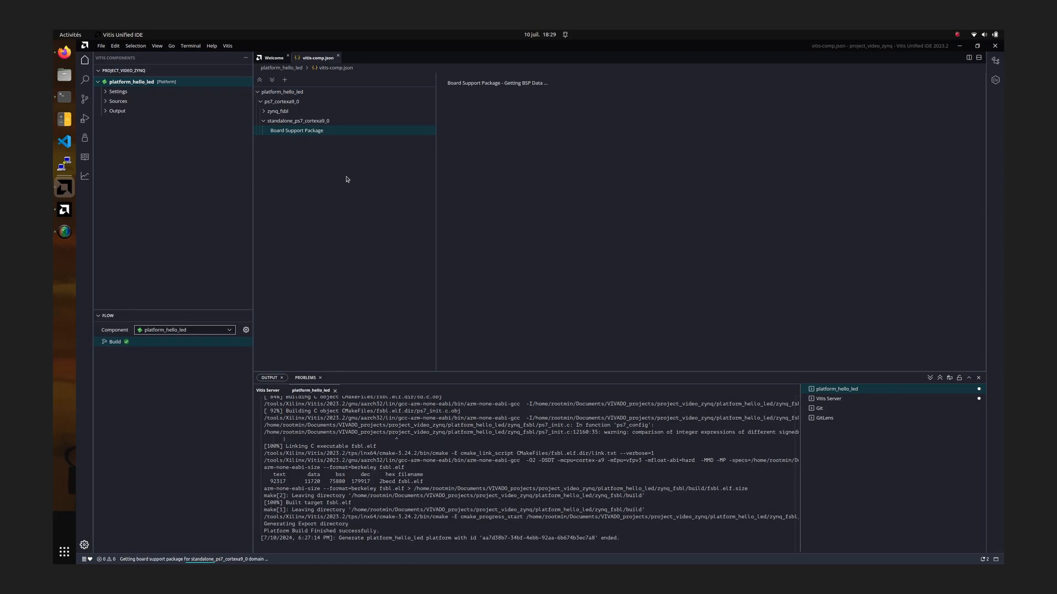
- Show the drivers table of the standalone_ps7_cortexa9_0 board support package
click(298, 130)
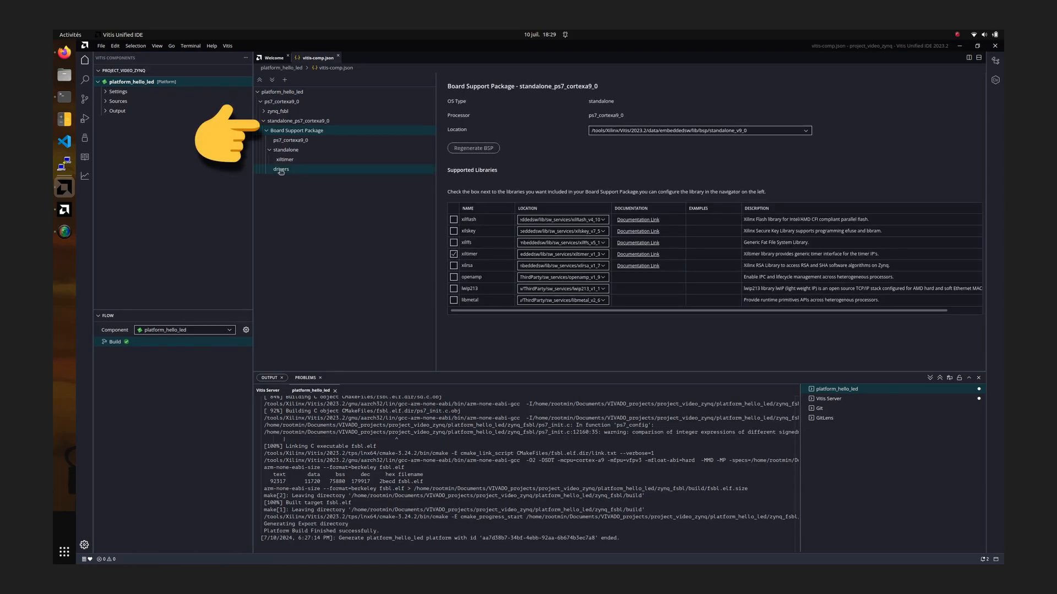
click(281, 169)
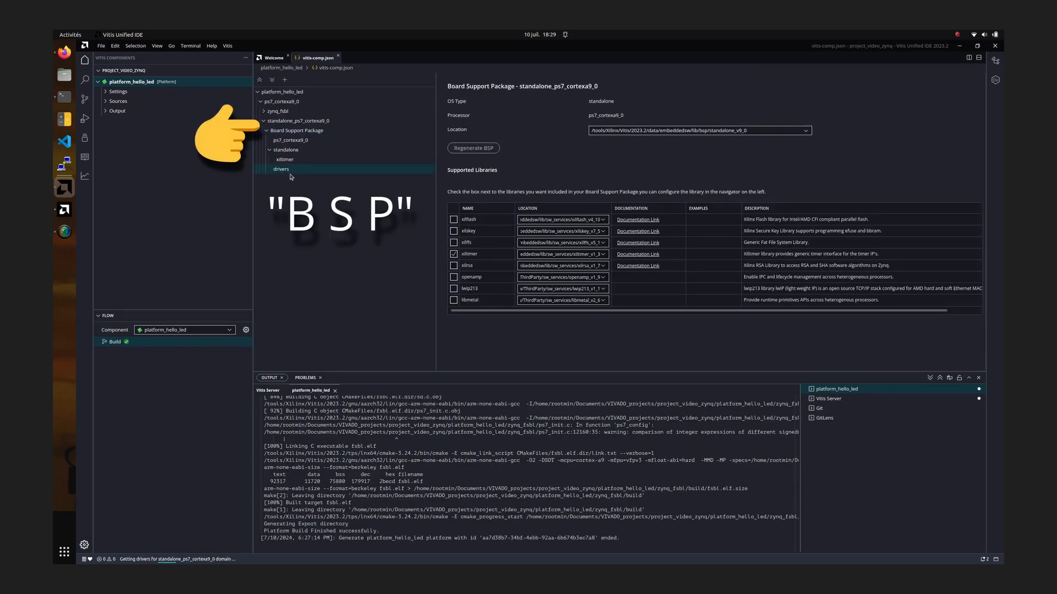
click(281, 169)
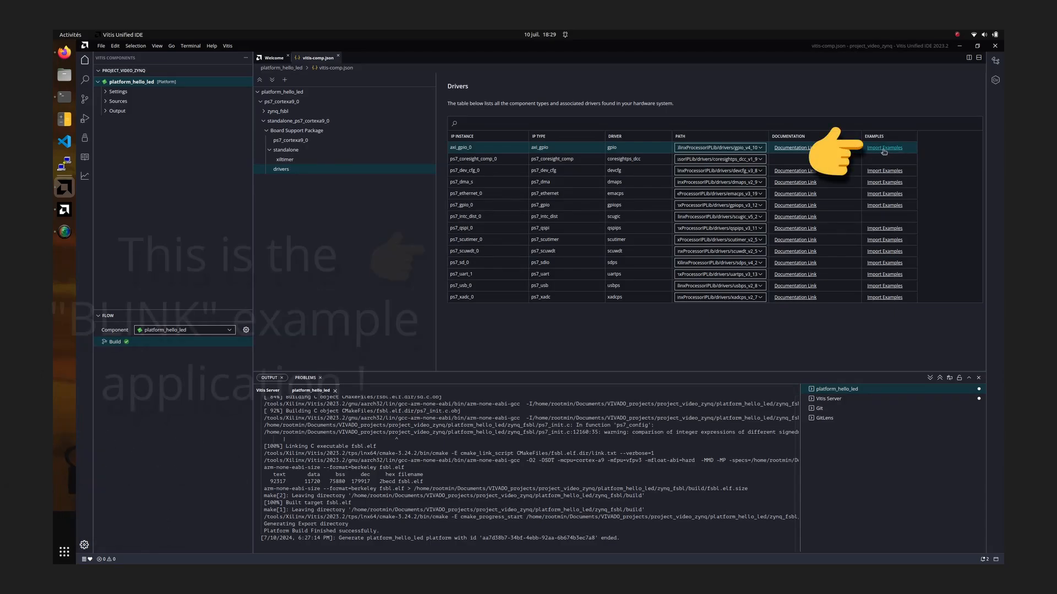
- Import the axi_gpio_0 xgpio example and highlight every use of LED_CHANNEL
click(883, 147)
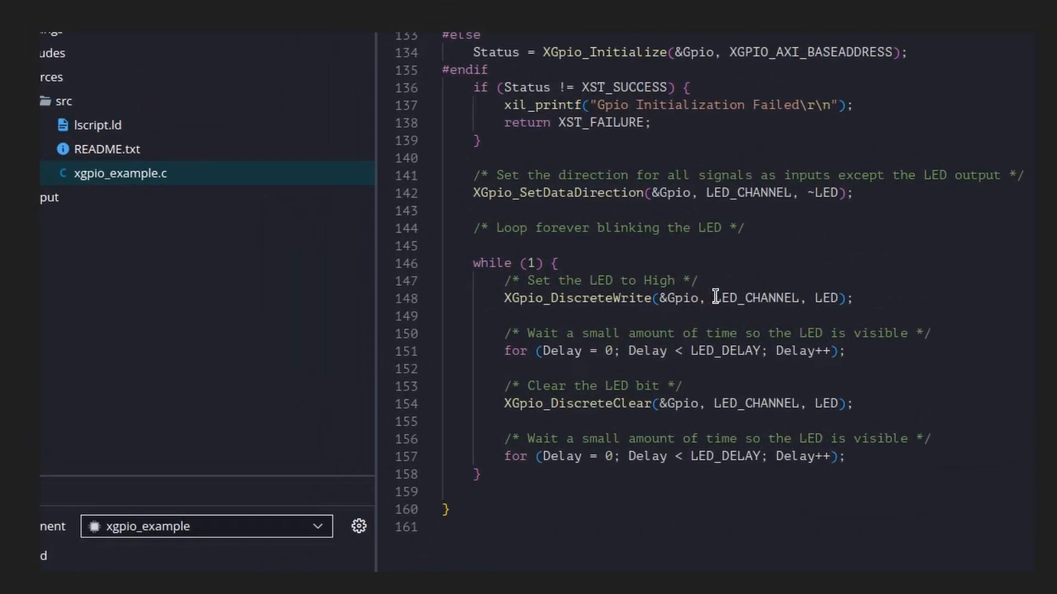
double_click(753, 298)
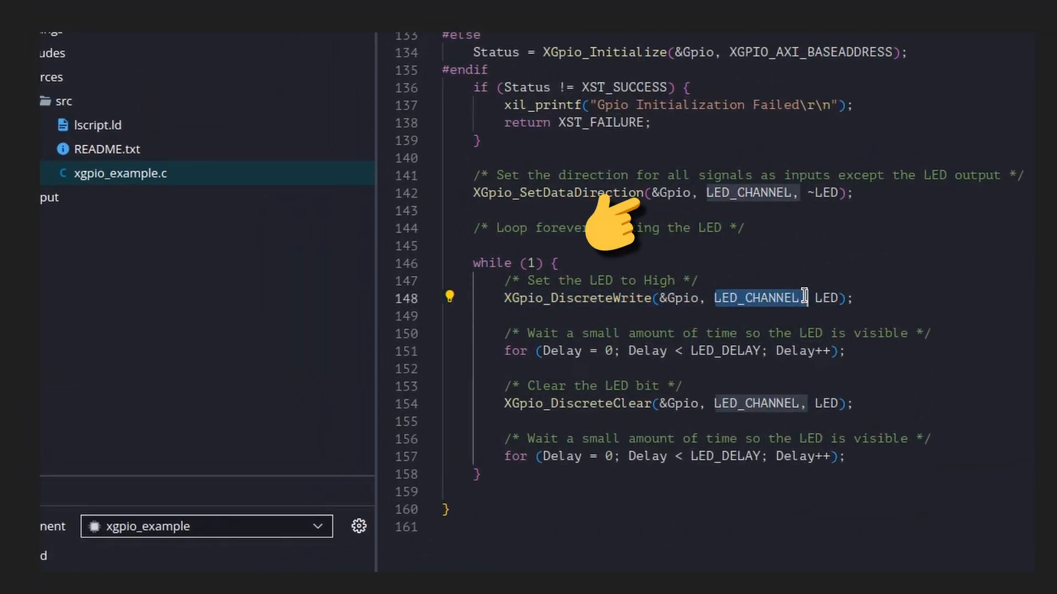